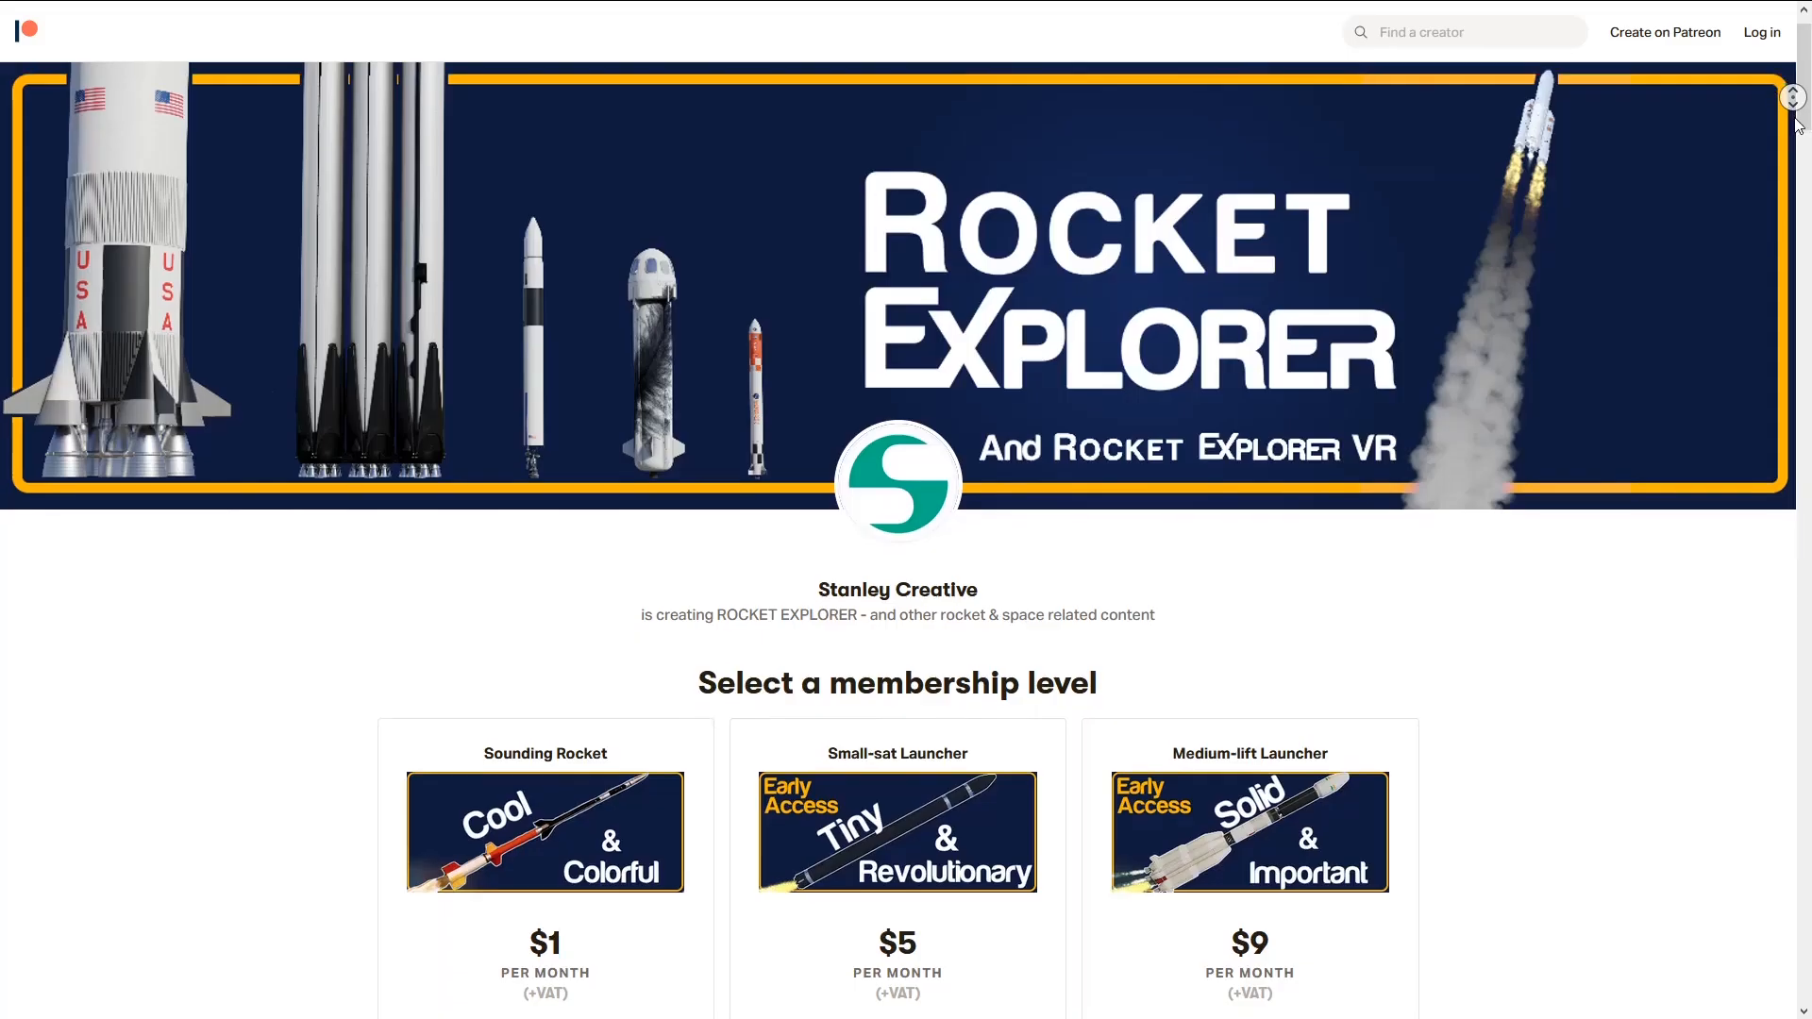
scroll(down, 3)
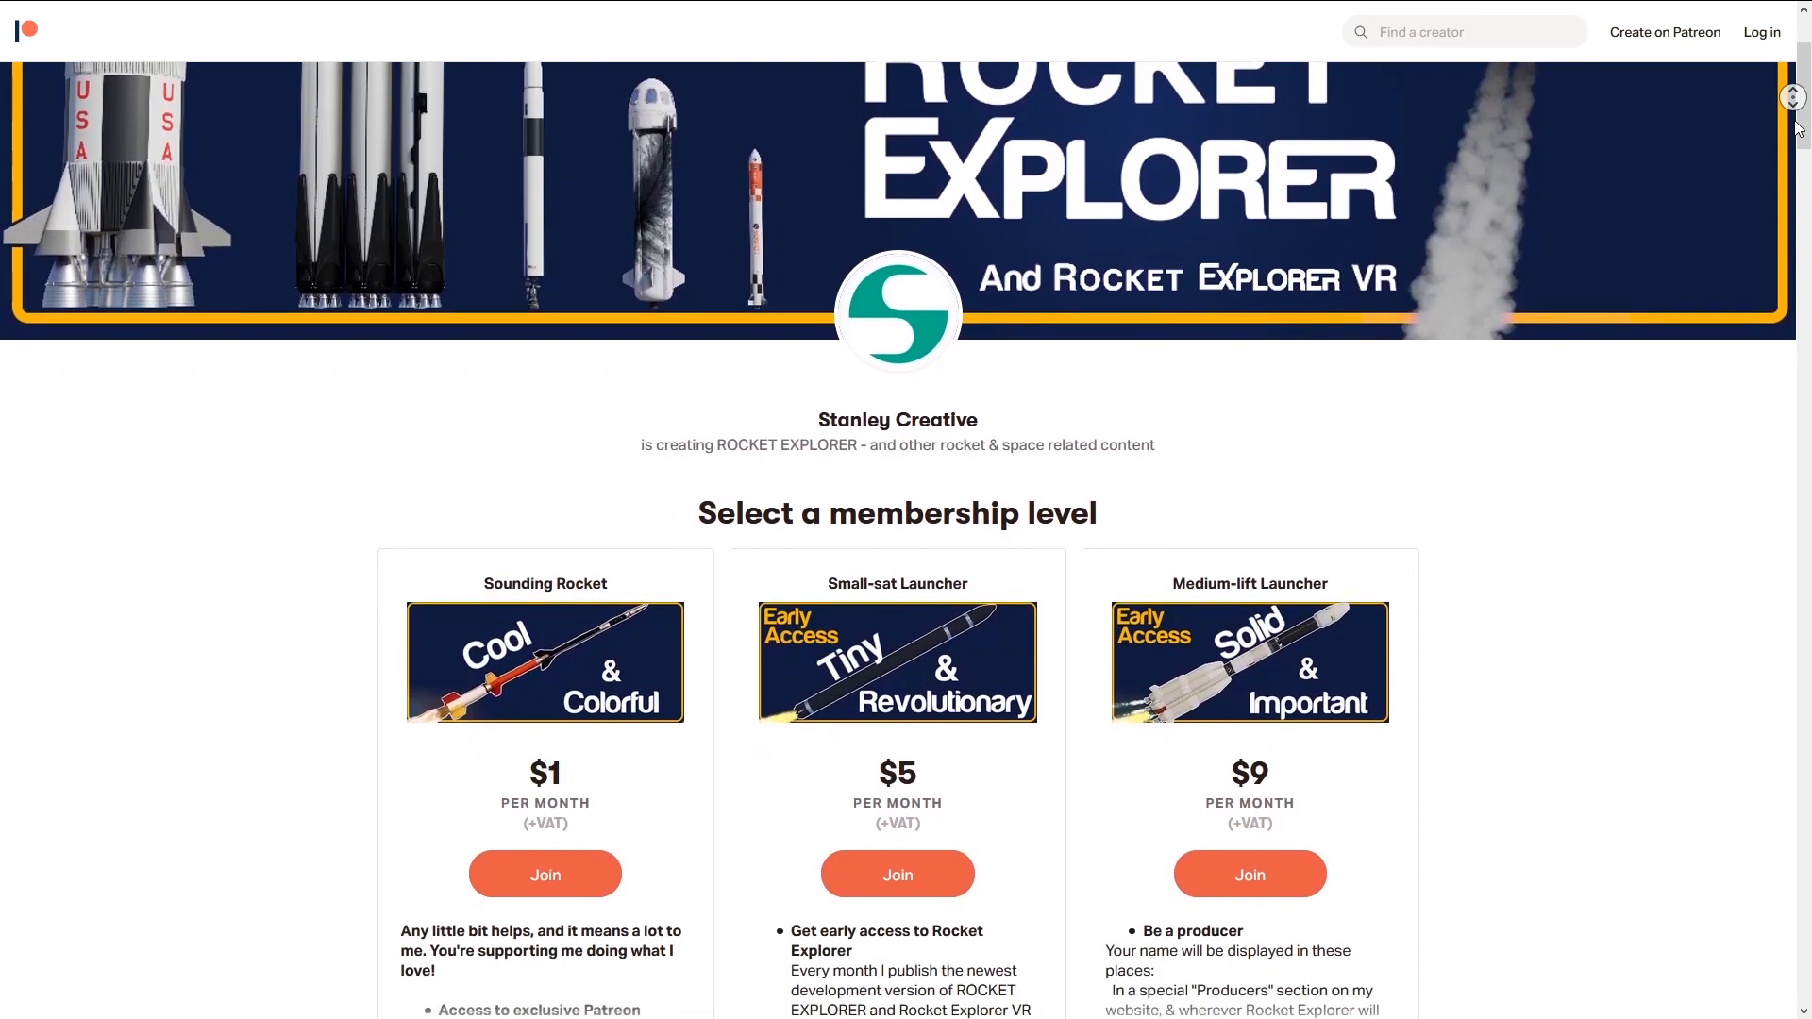
scroll(down, 3)
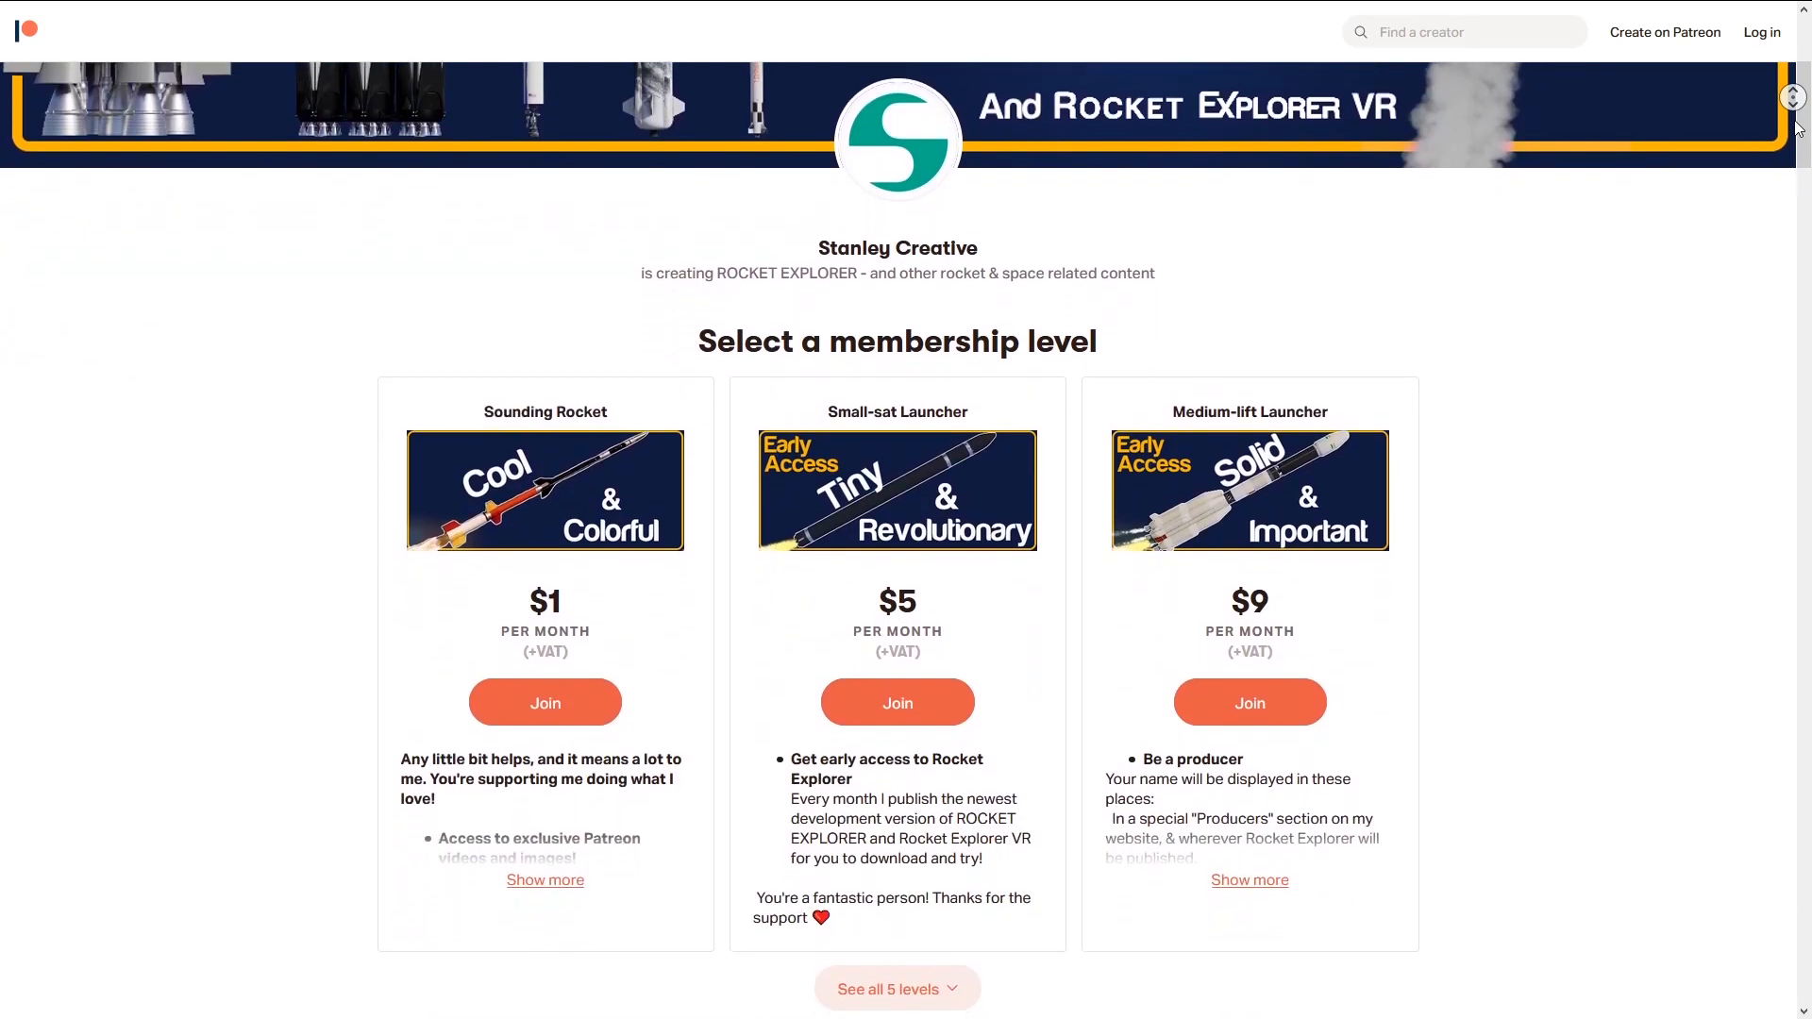
scroll(down, 3)
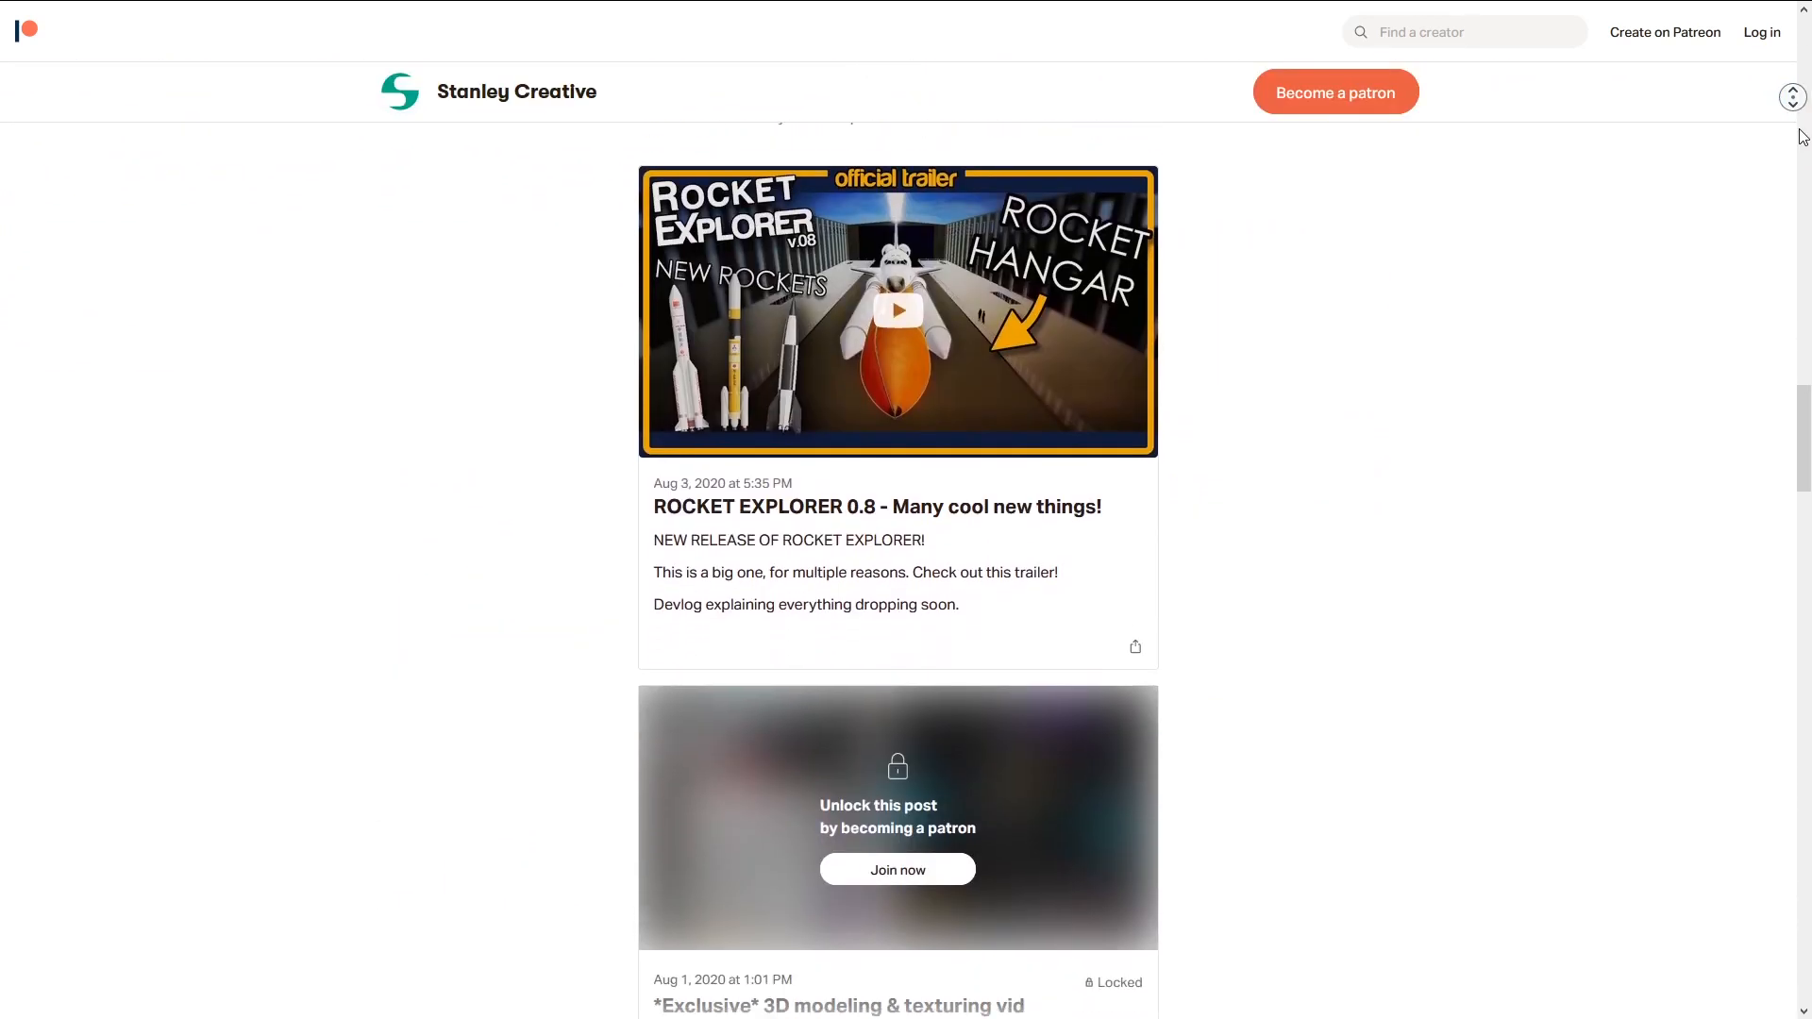